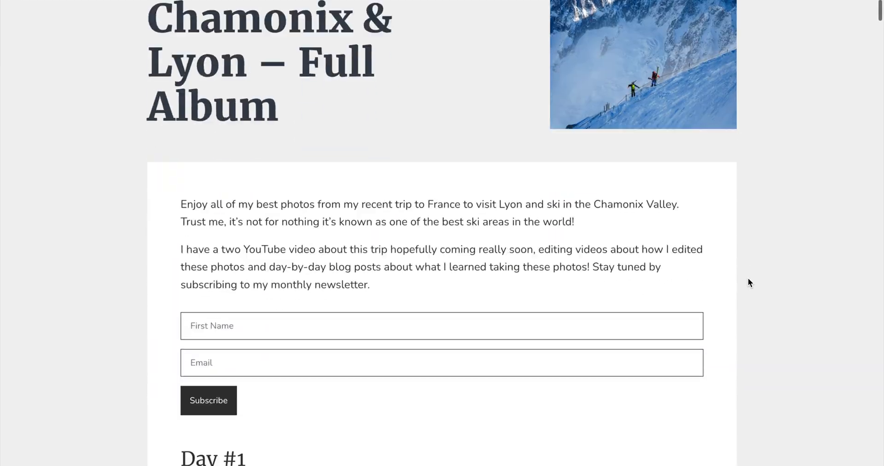
Step: Browse down the Chamonix & Lyon album past the Lyon and snow photos and enlarge a mountain photo
scroll("down", 3)
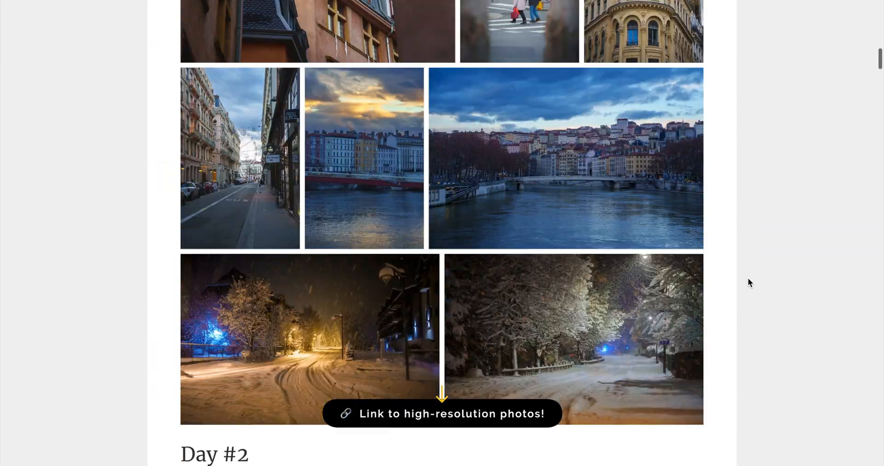
scroll("down", 3)
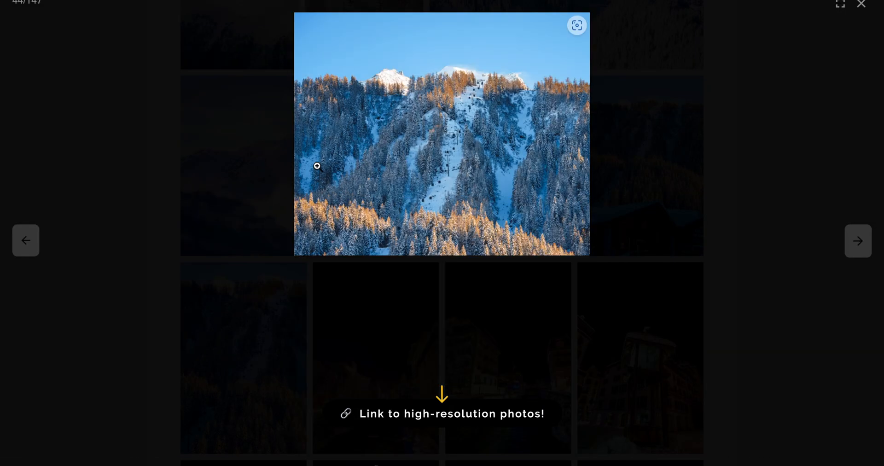
left_click(862, 4)
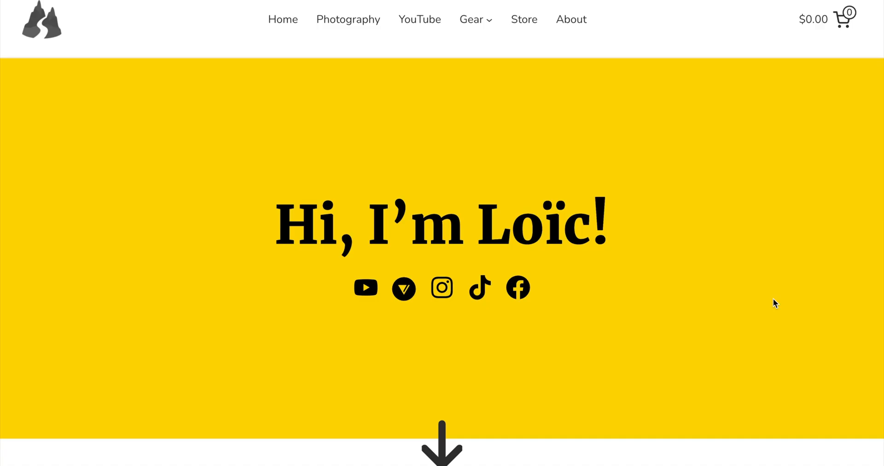
scroll("down", 3)
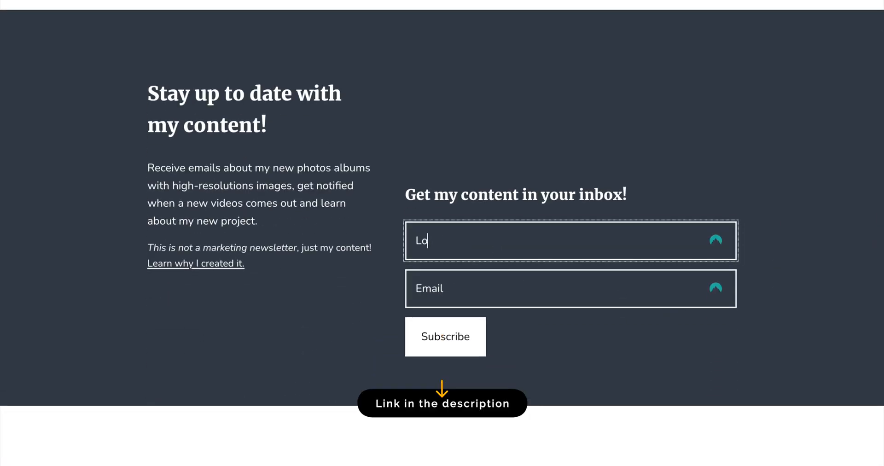
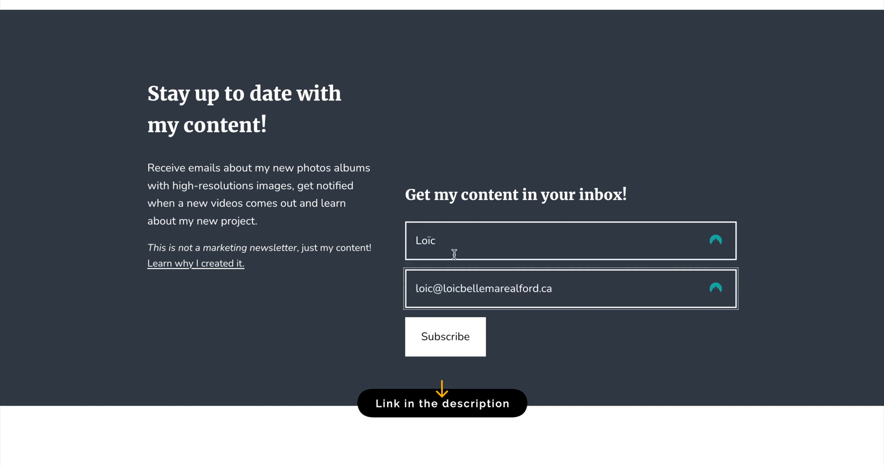
left_click(445, 337)
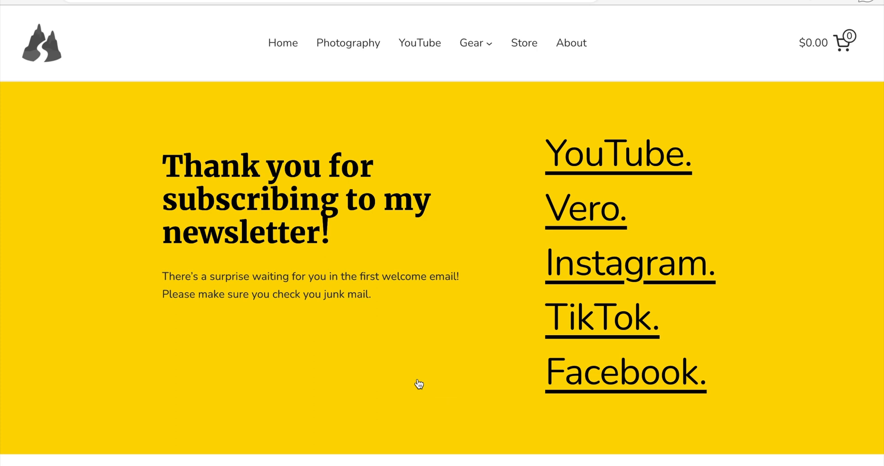